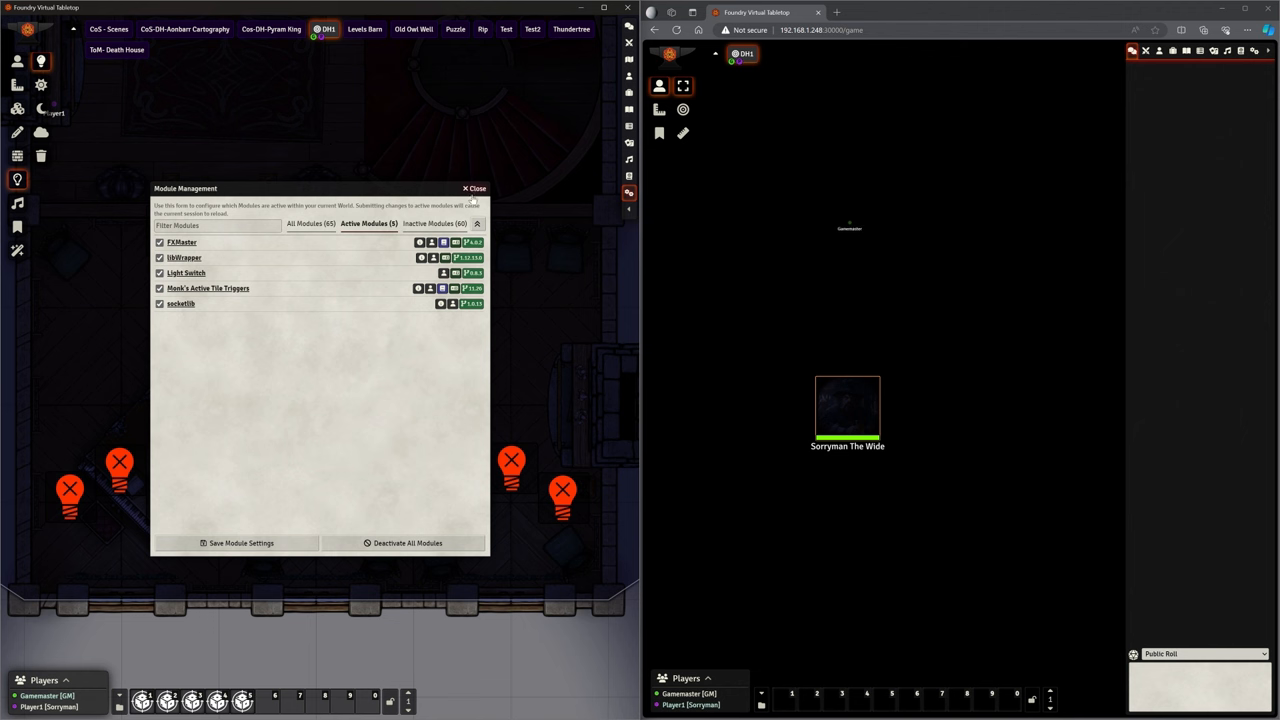
Close the Module Management window after reviewing the five active modules
left_click(474, 188)
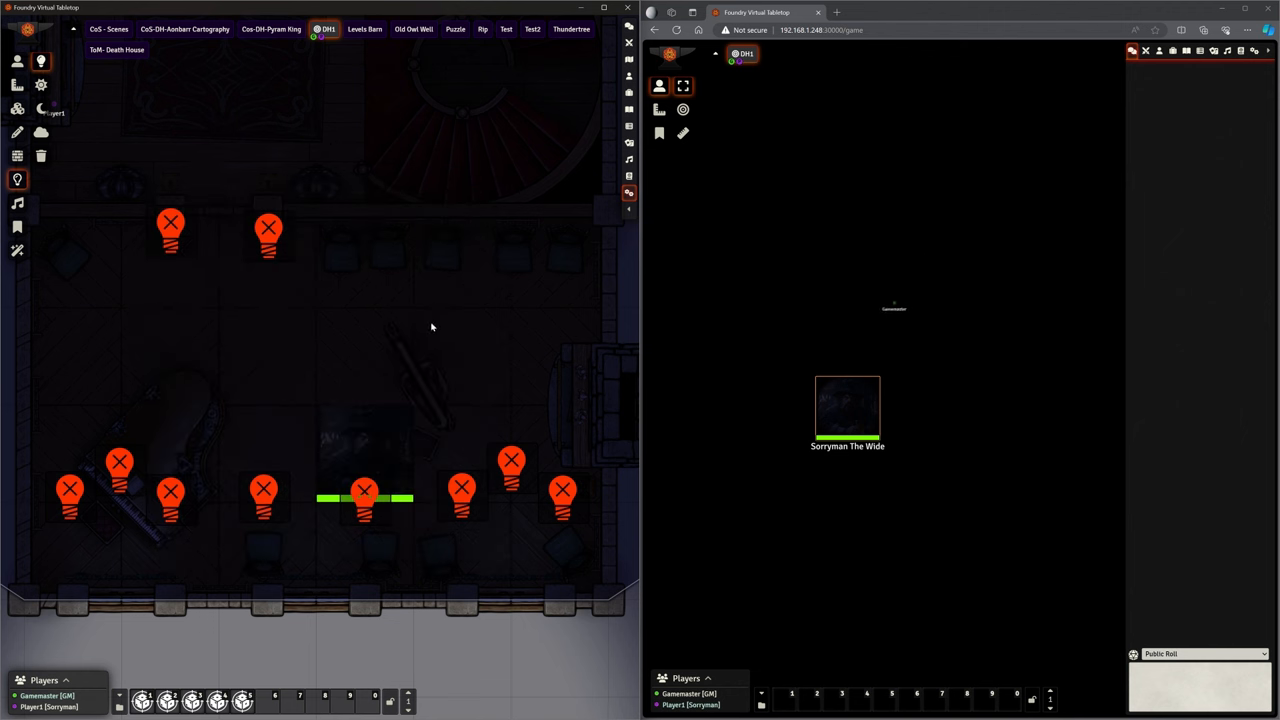
mouse_move(453, 337)
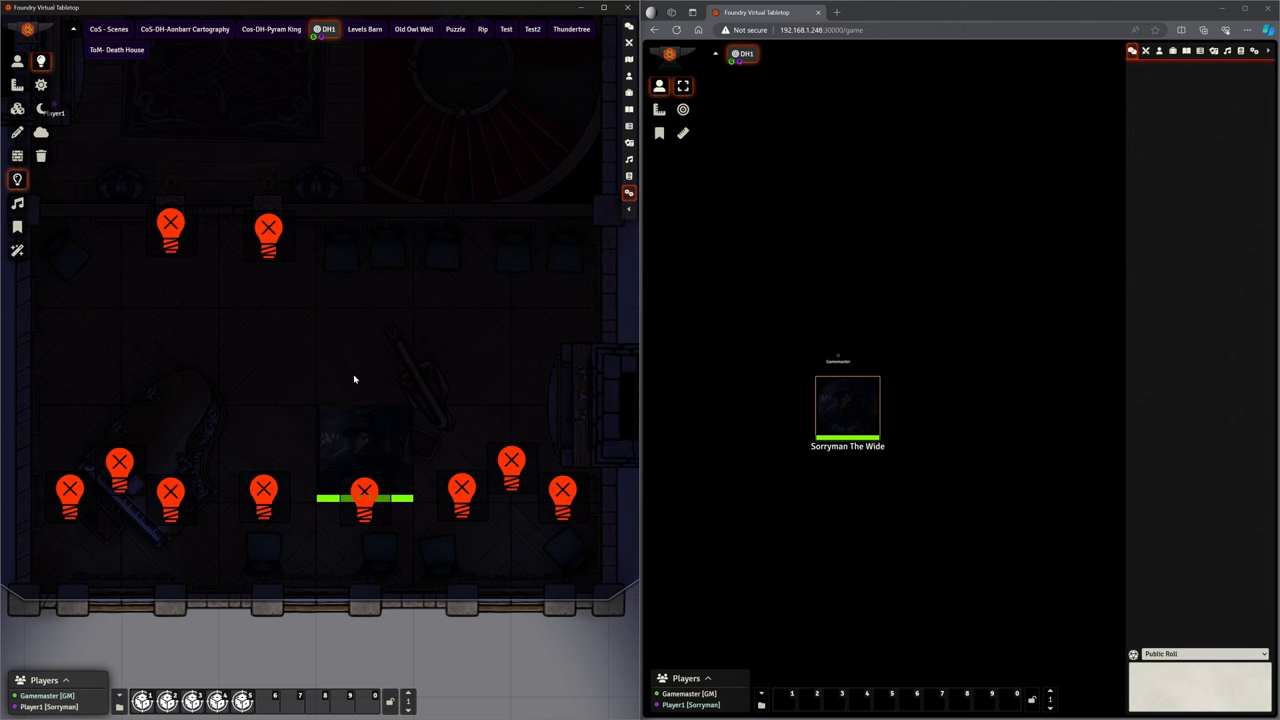
mouse_move(398, 361)
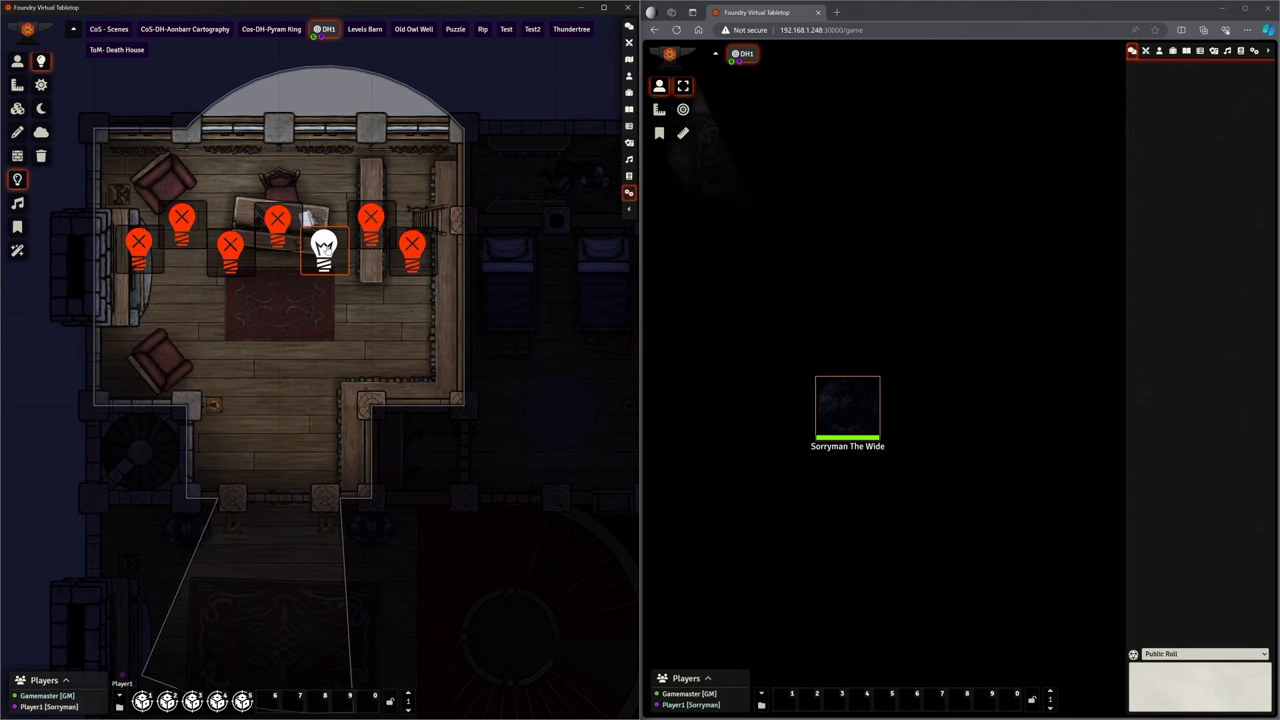
Pan the canvas right to bring the tavern room back into view
left_click_drag(323, 250, 413, 250)
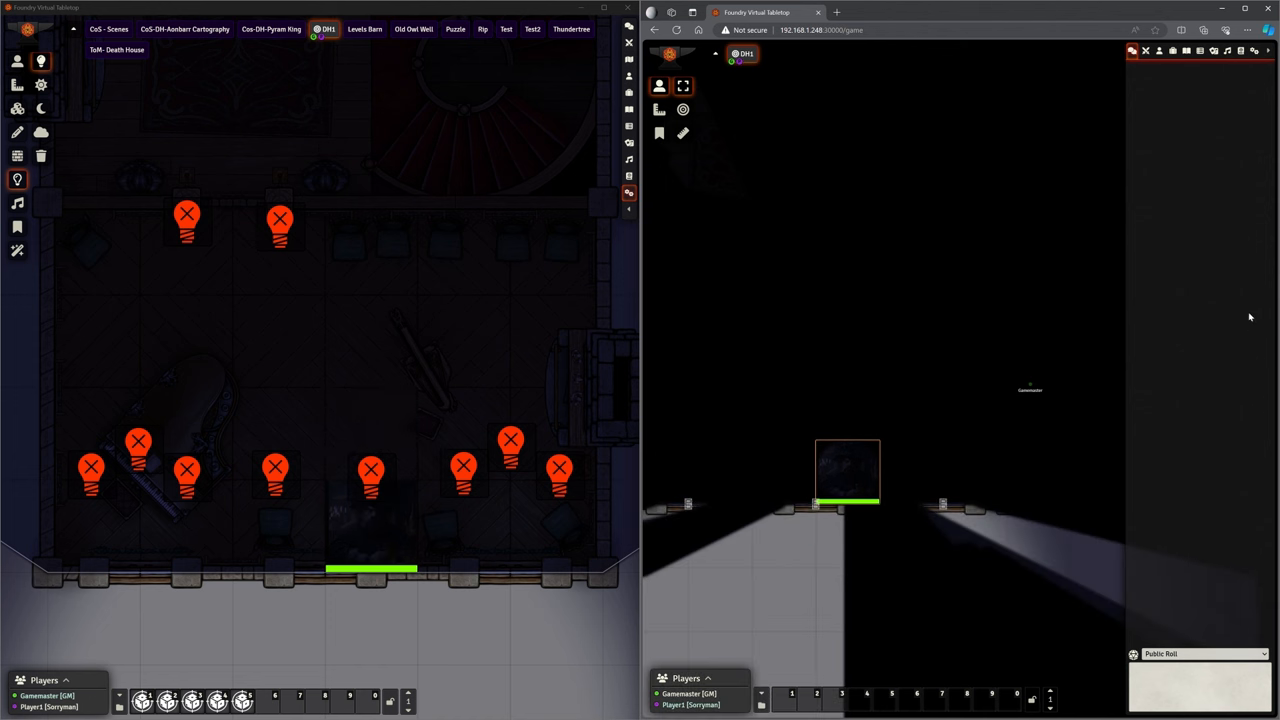
mouse_move(1077, 326)
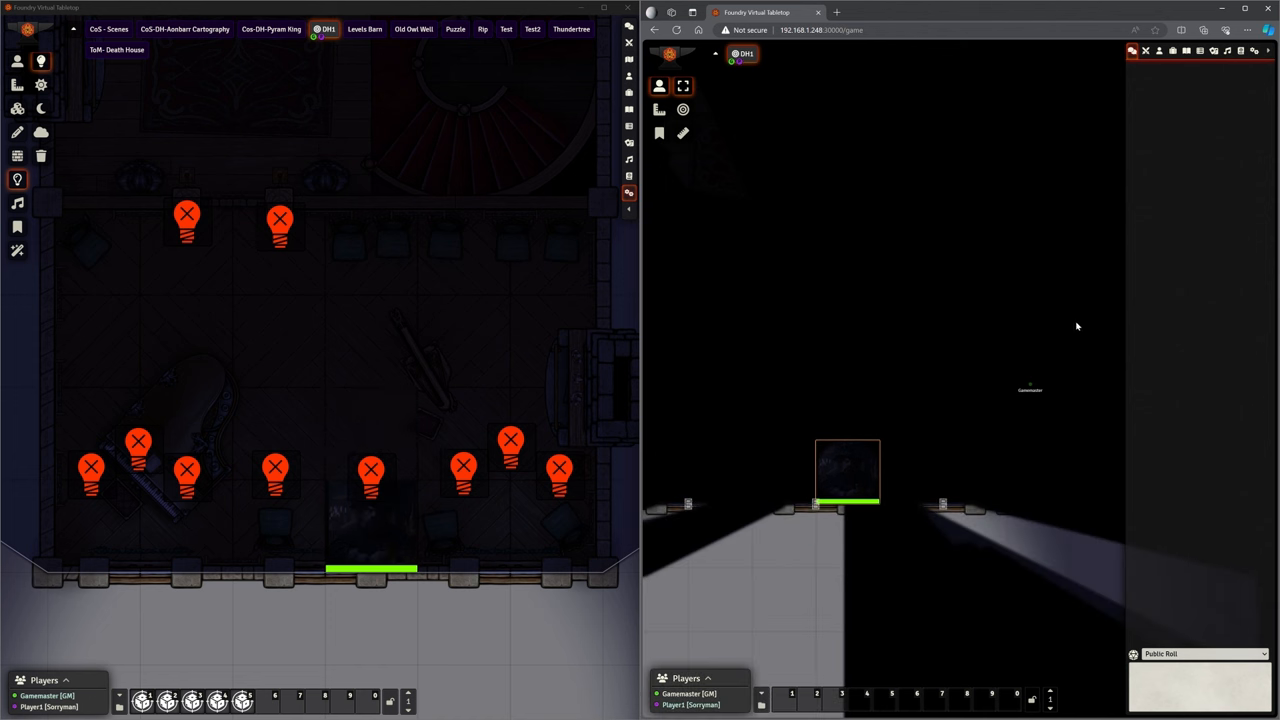
mouse_move(847, 485)
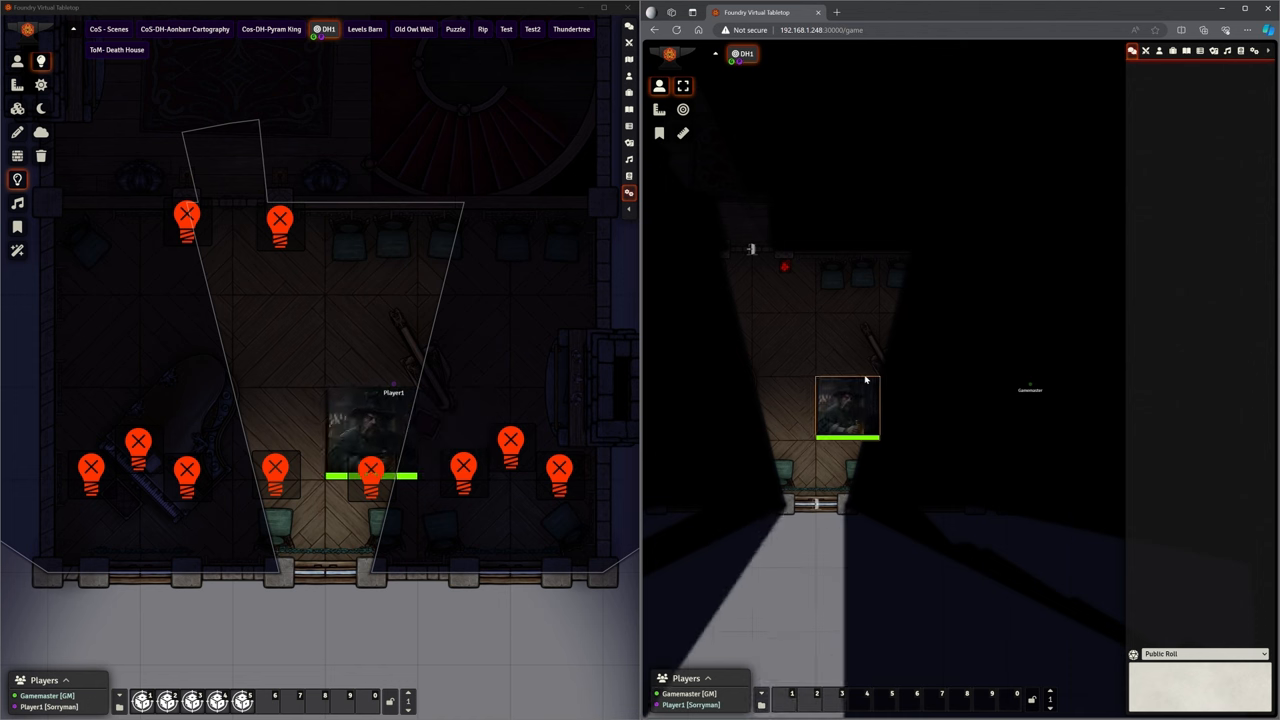
Move the player's token up into the tavern interior
left_click_drag(371, 470, 278, 340)
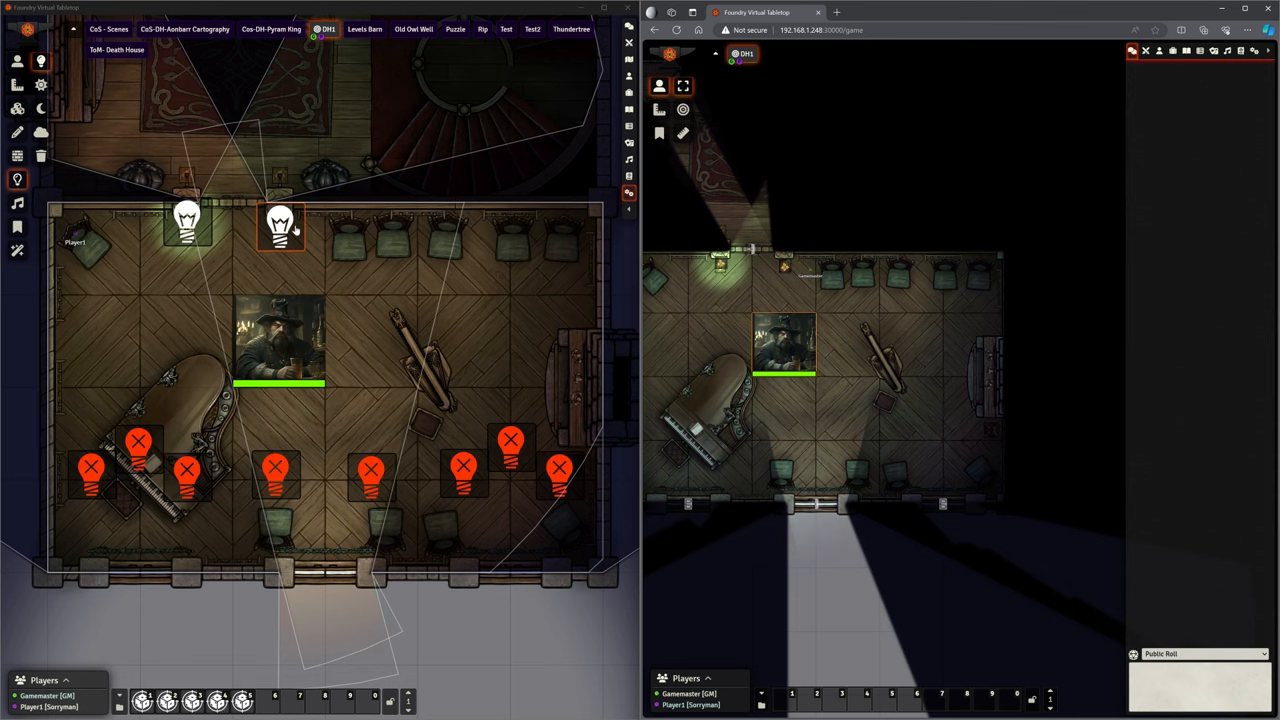
Set the right top-wall lamp's light animation to Energy Field, briefly trying Siren Light
double_click(282, 226)
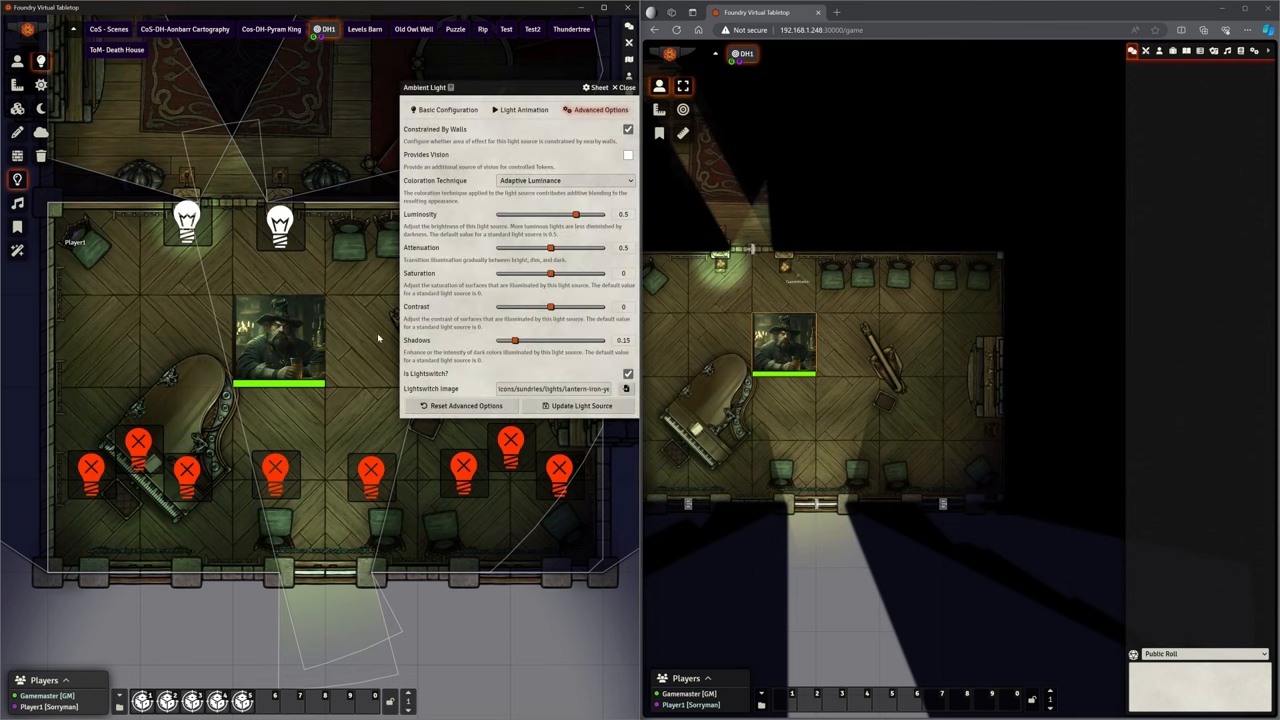
left_click(448, 109)
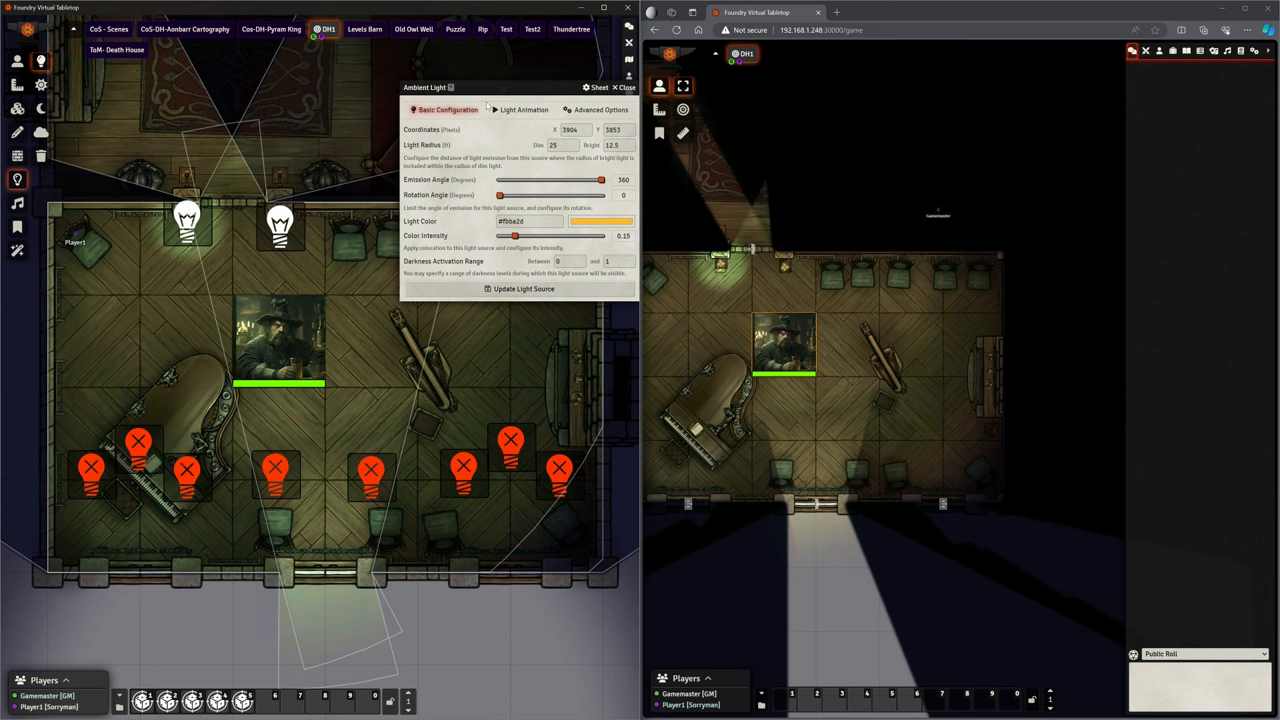
left_click(523, 109)
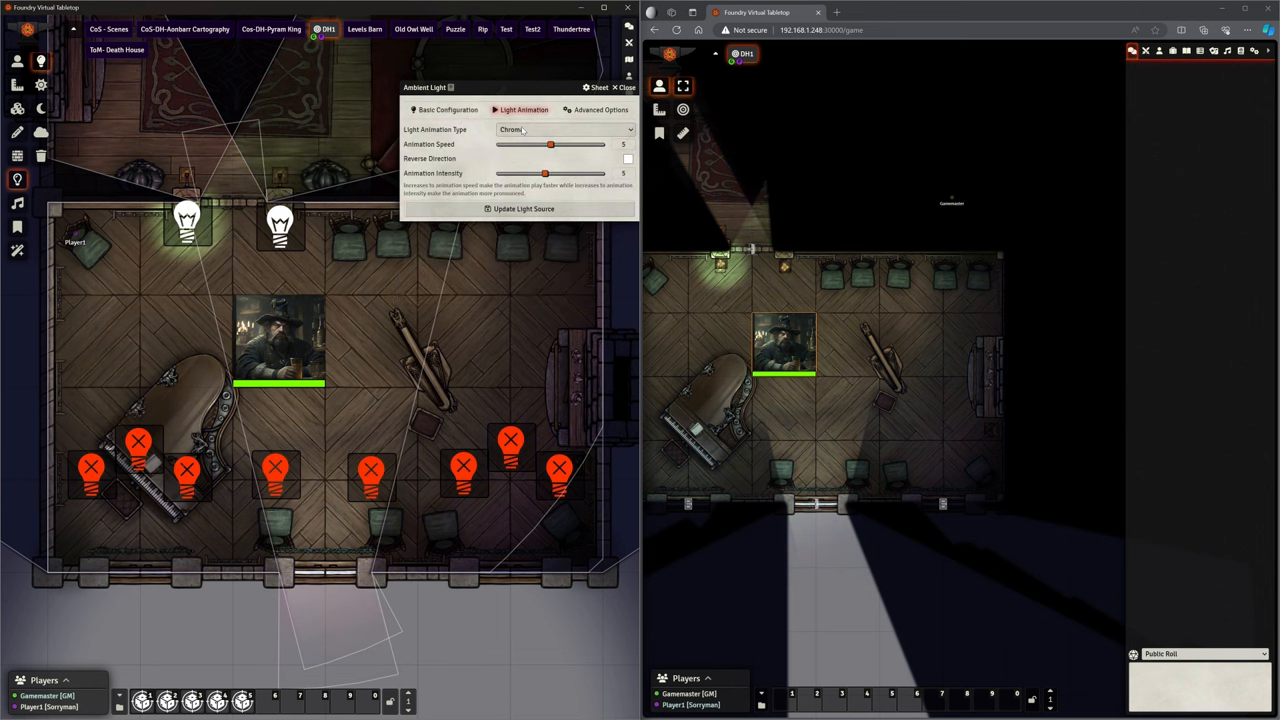
left_click(565, 129)
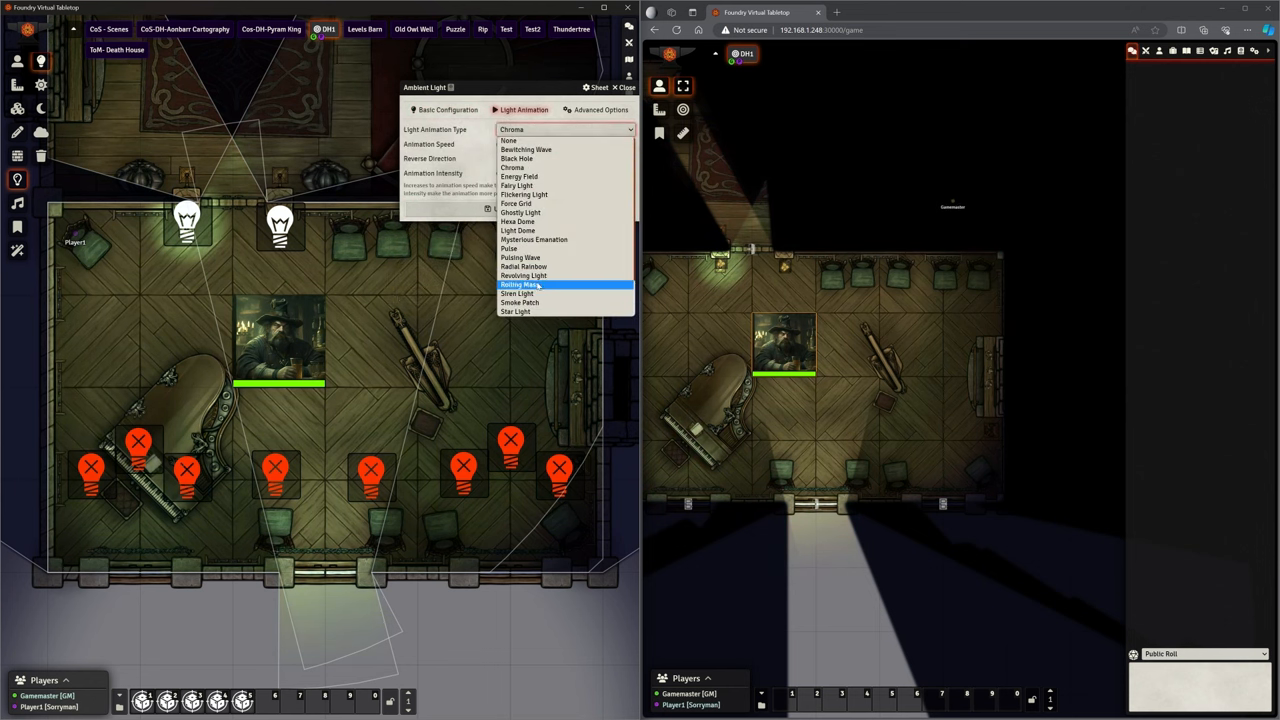
left_click(517, 293)
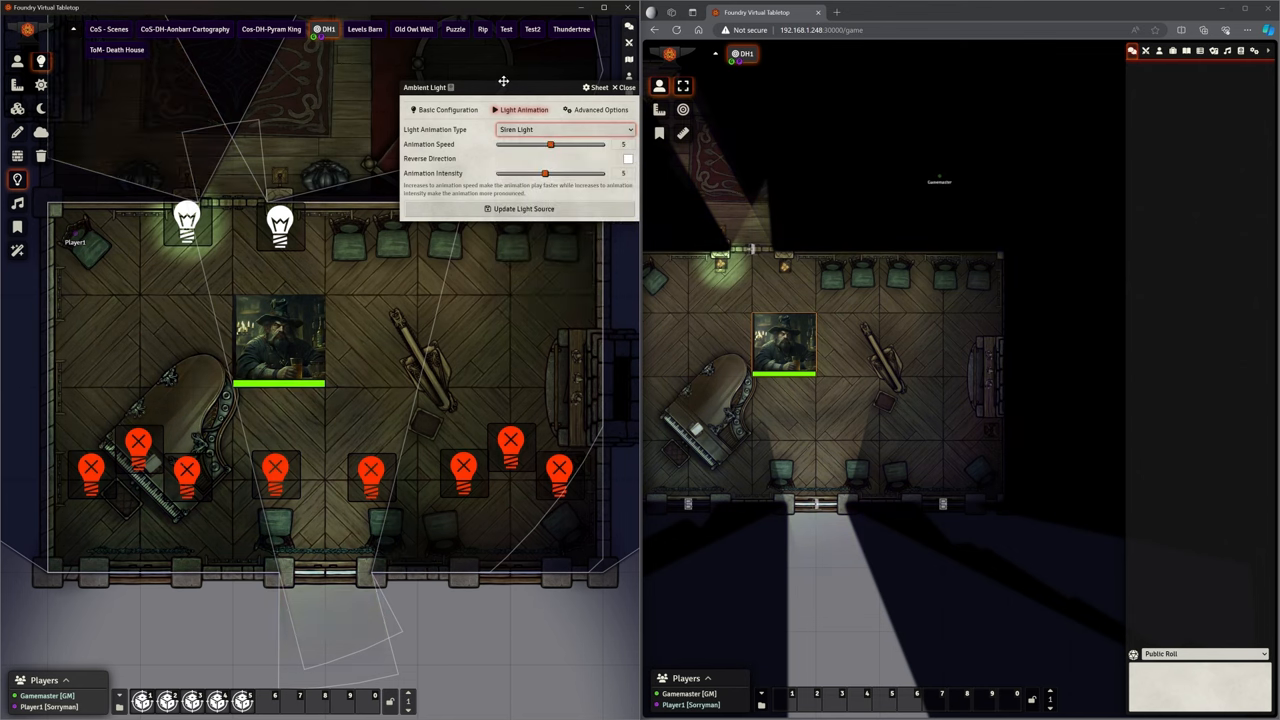
left_click(565, 129)
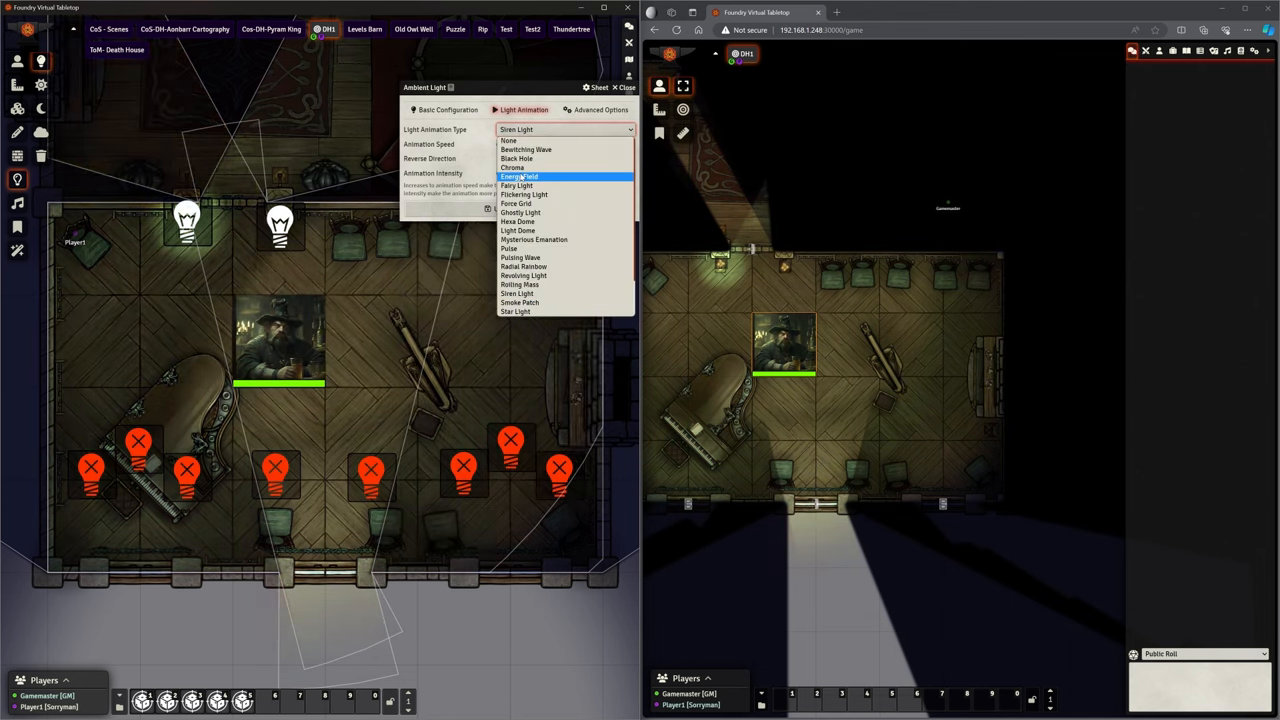
left_click(520, 177)
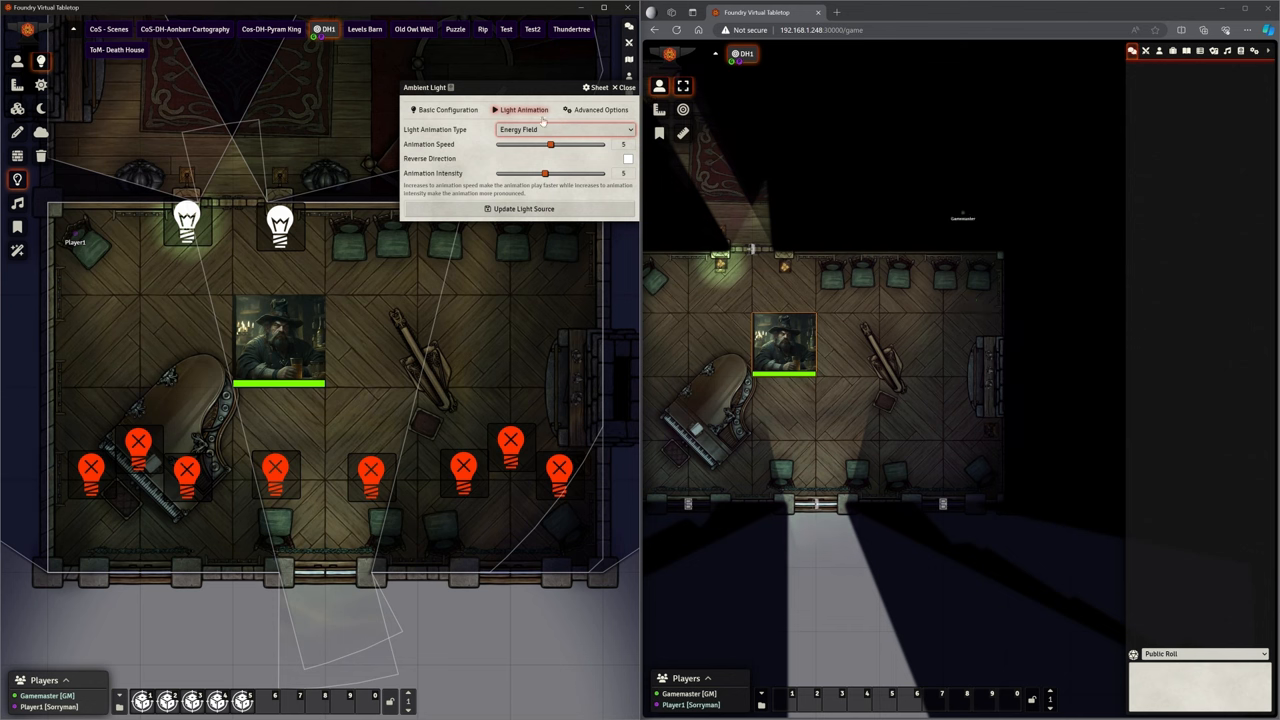
left_click(597, 109)
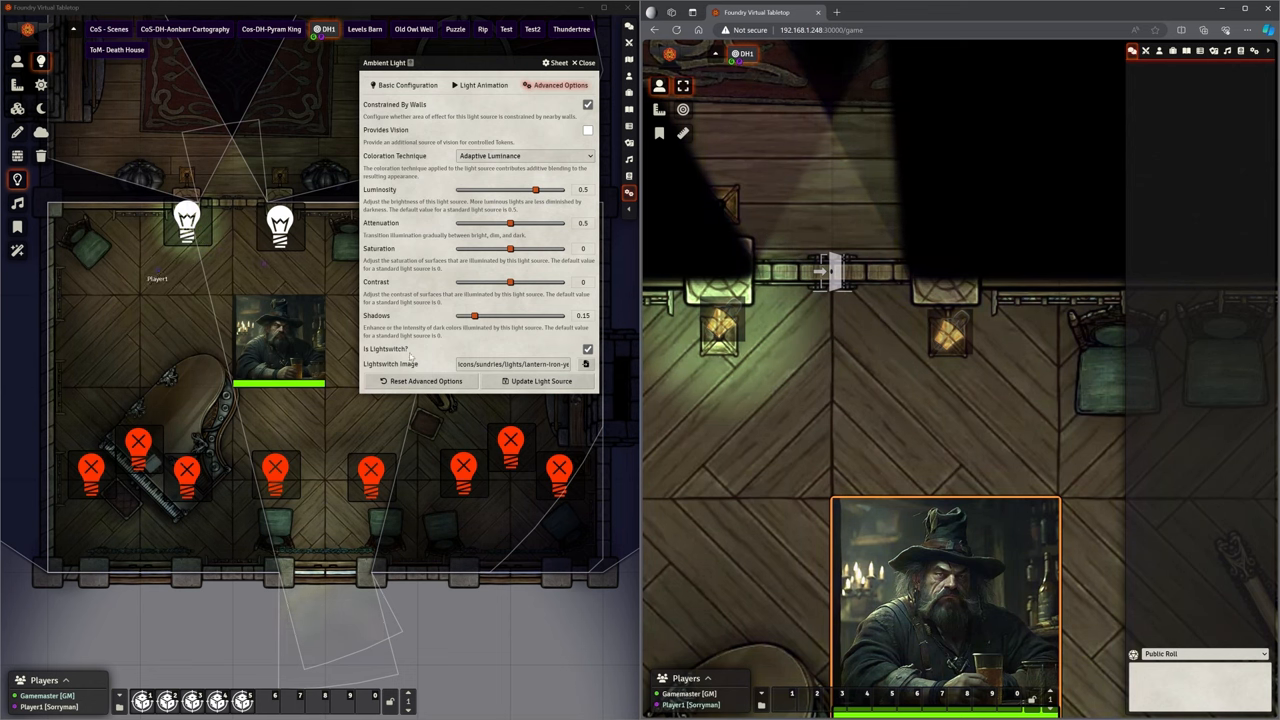
Close the lamp's Ambient Light sheet after checking its lightswitch settings
left_click(587, 349)
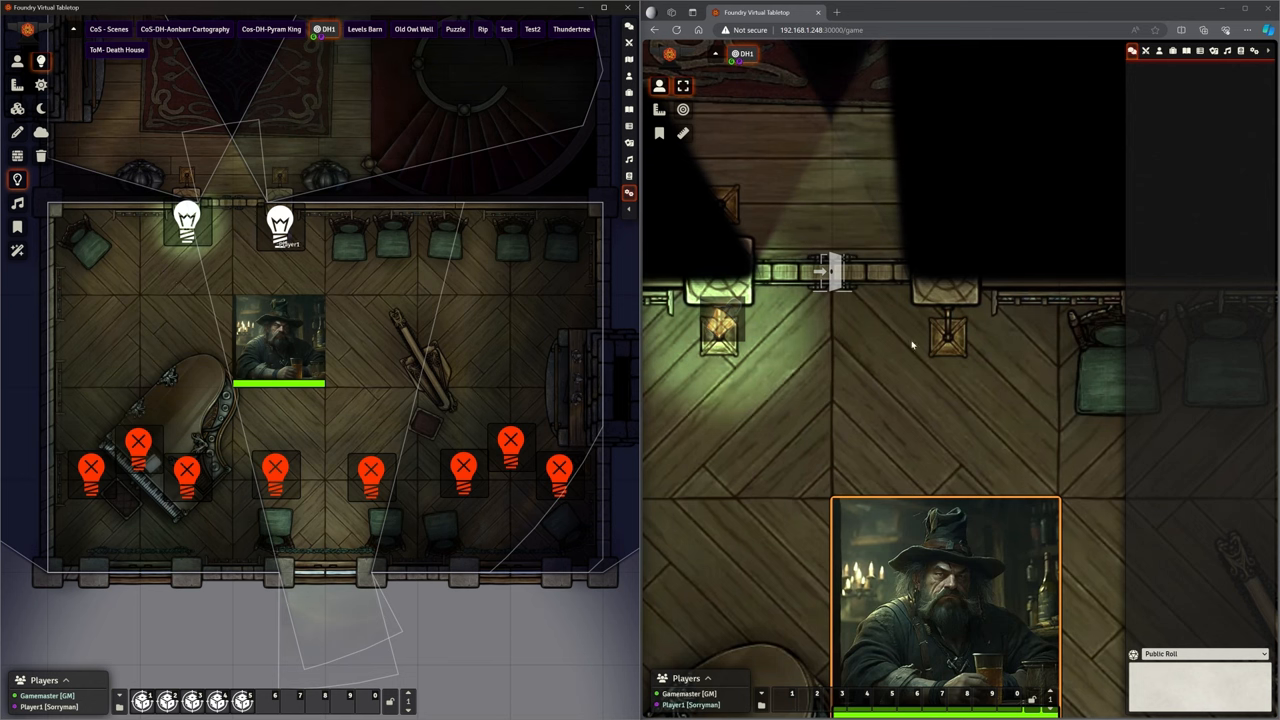
mouse_move(970, 411)
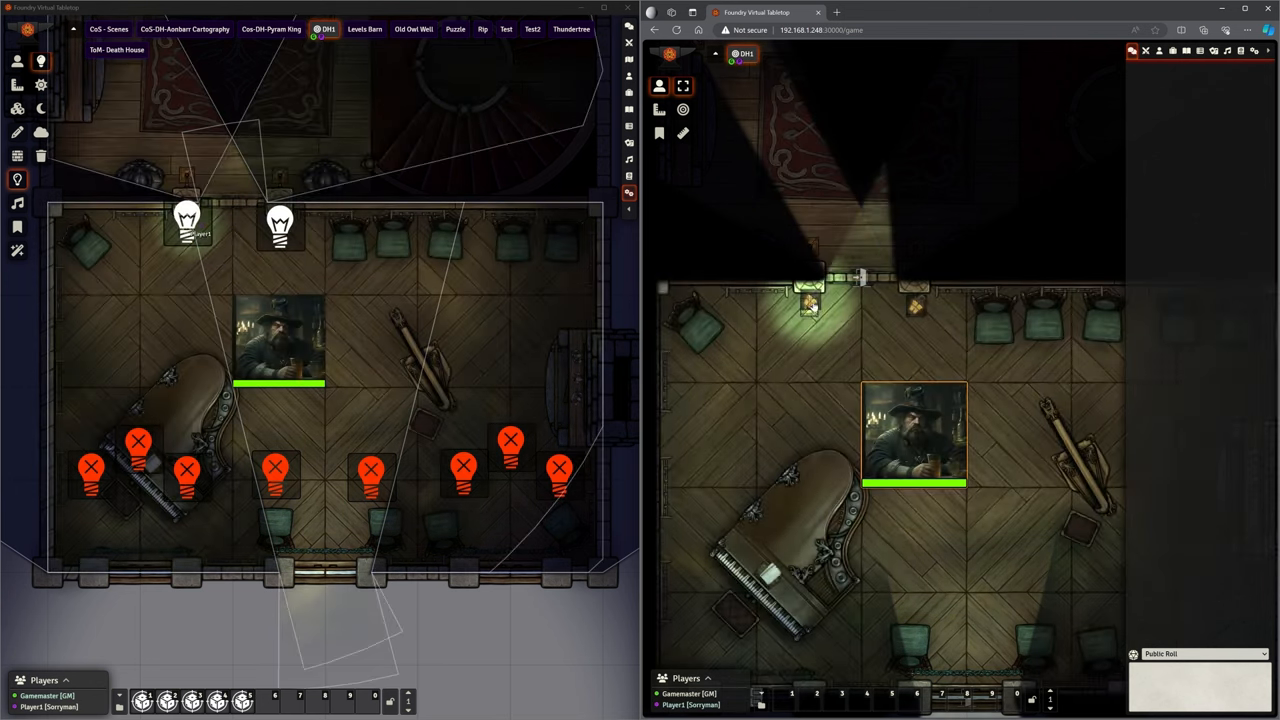
mouse_move(913, 435)
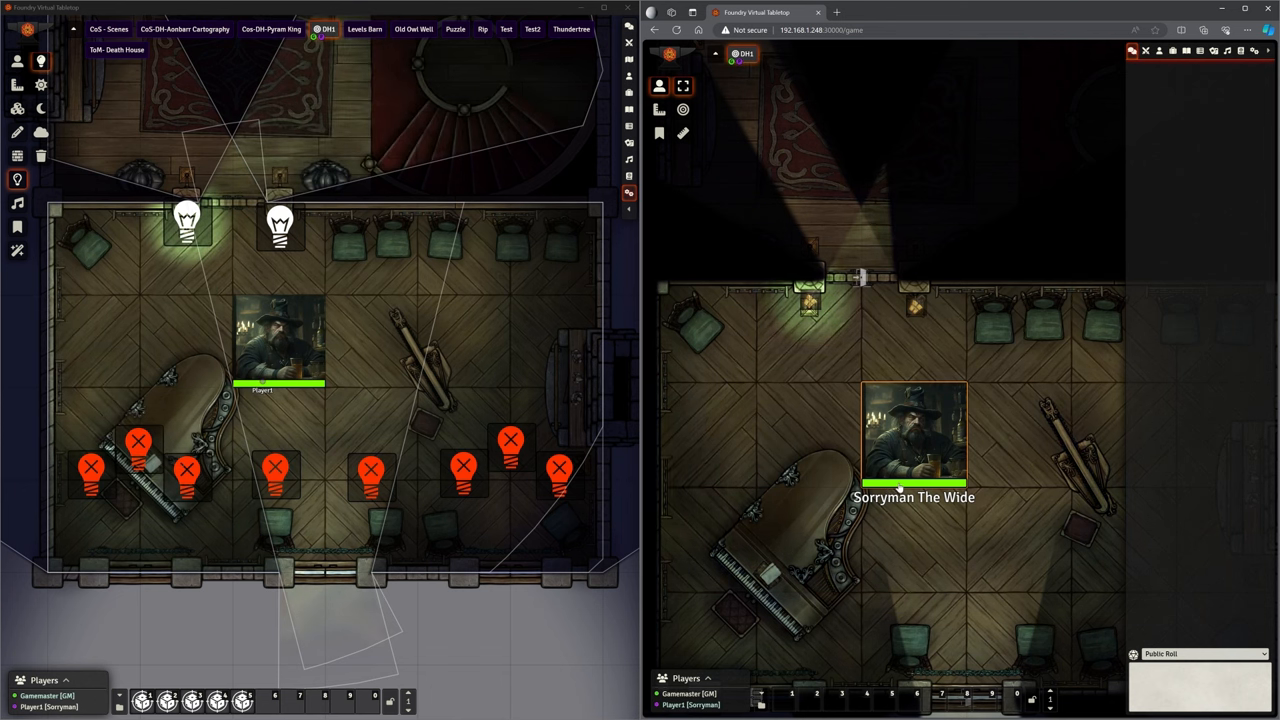